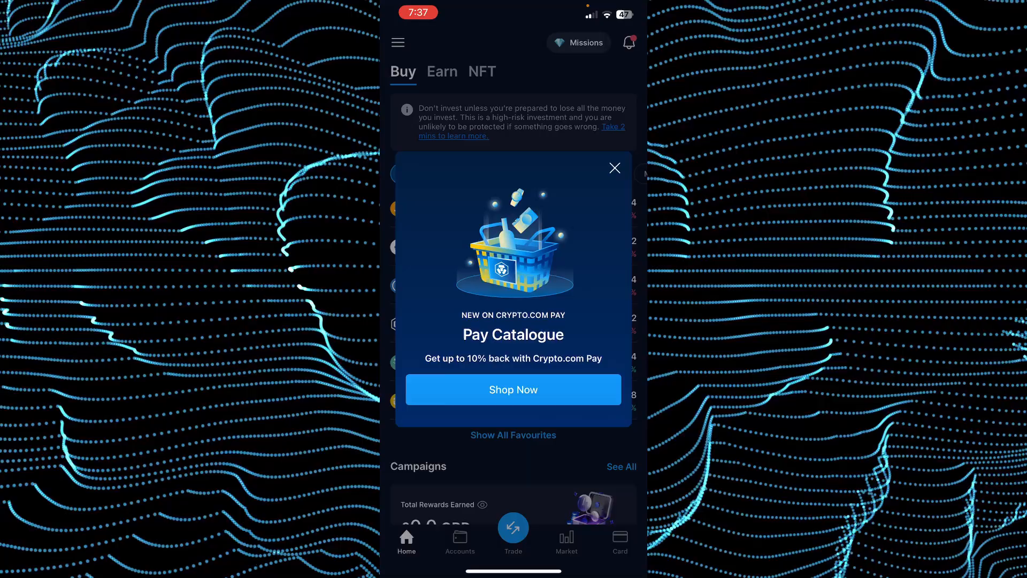
# Dismiss the Pay Catalogue promo and go to the Accounts overview of all wallets
pyautogui.click(613, 168)
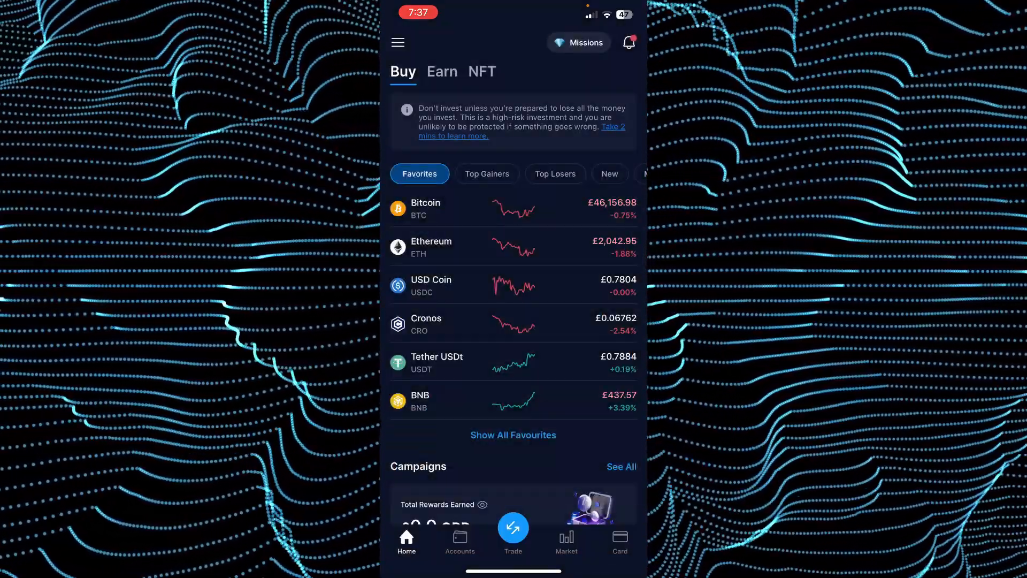
pyautogui.click(459, 542)
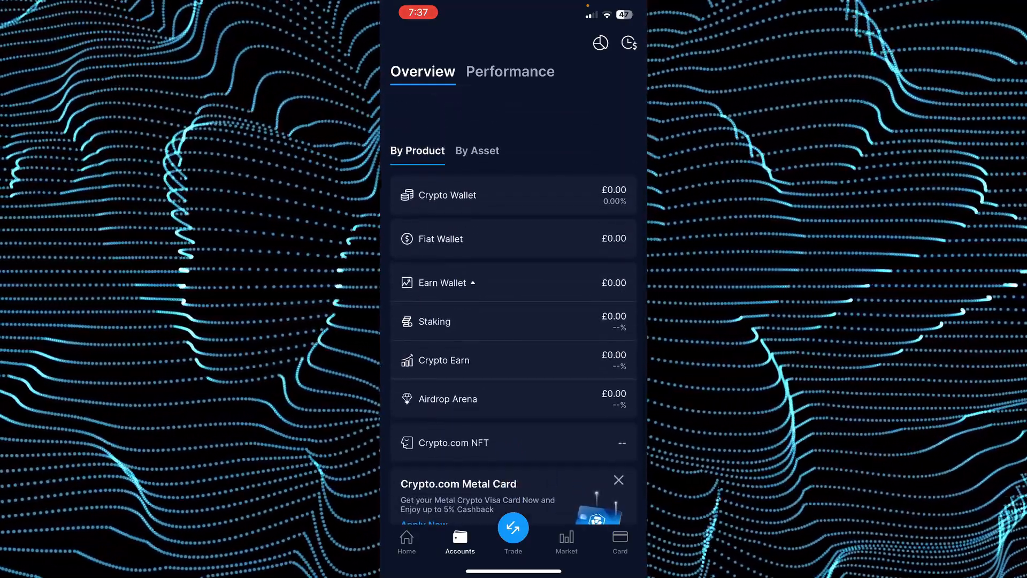
# From the Fiat Wallet, start setting up a new GBP currency wallet
pyautogui.click(440, 239)
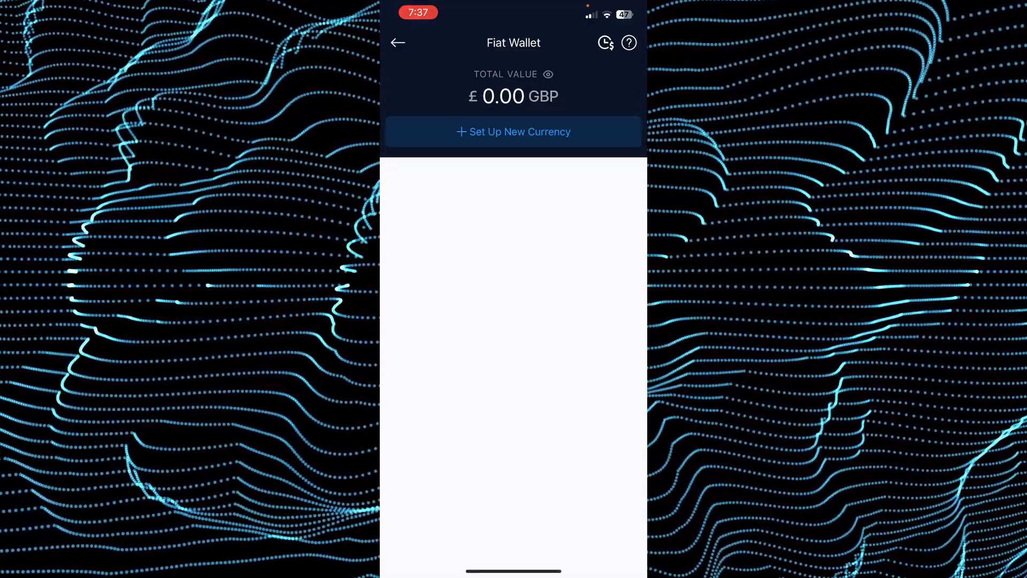
pyautogui.click(513, 132)
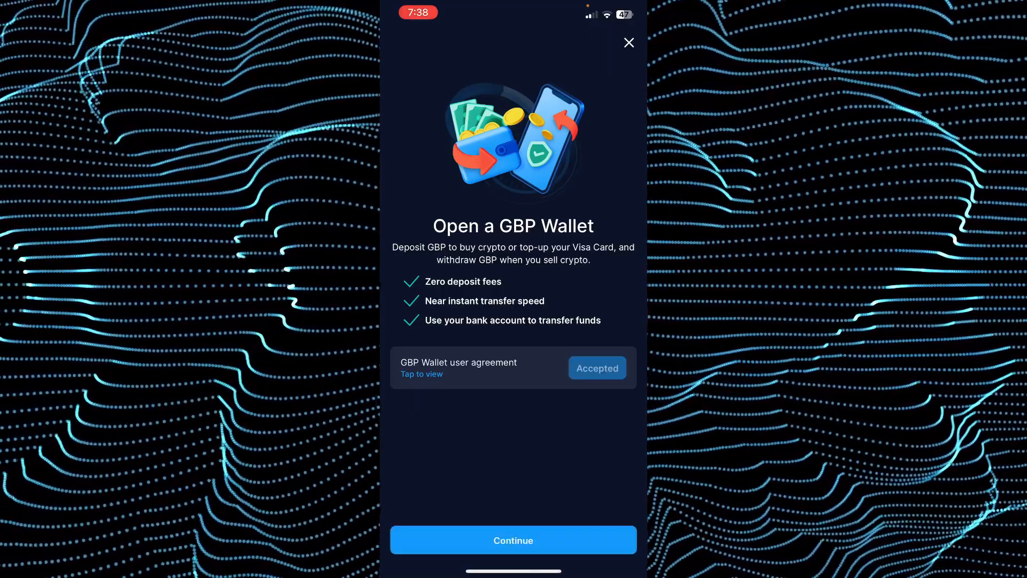
# Accept the GBP Wallet user agreement, then leave Crypto.com for the phone's home screen
pyautogui.click(513, 539)
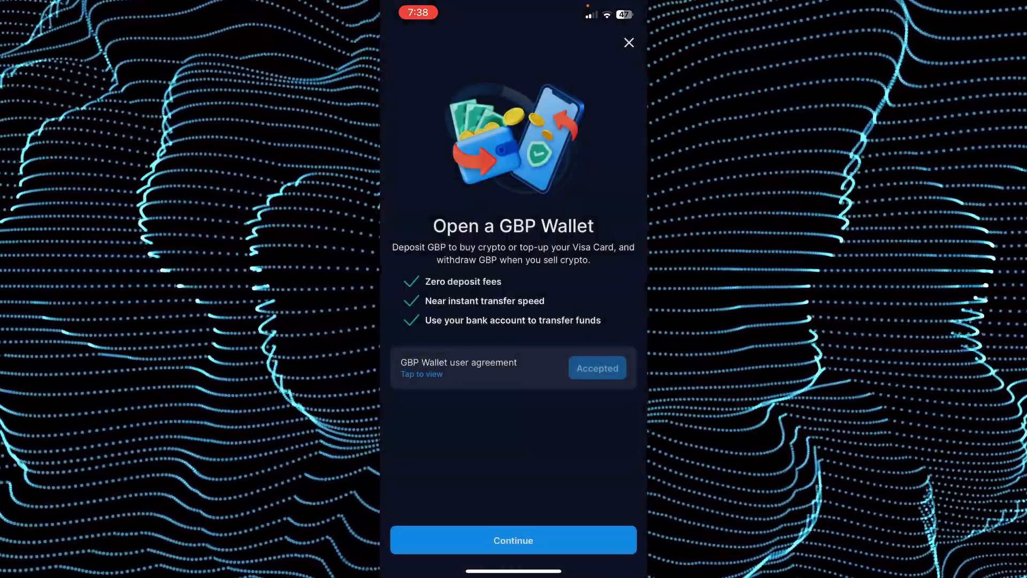
pyautogui.click(628, 43)
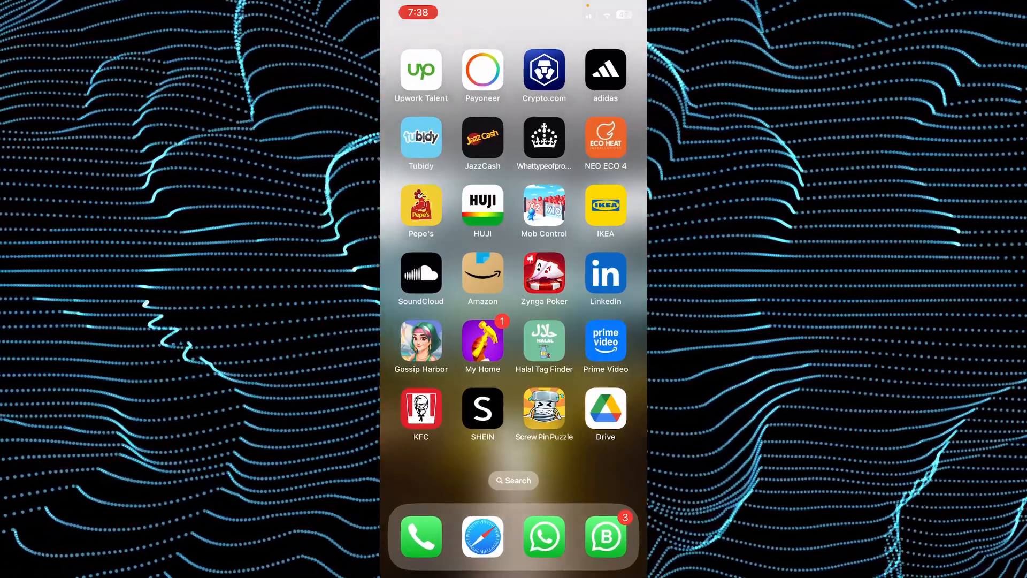